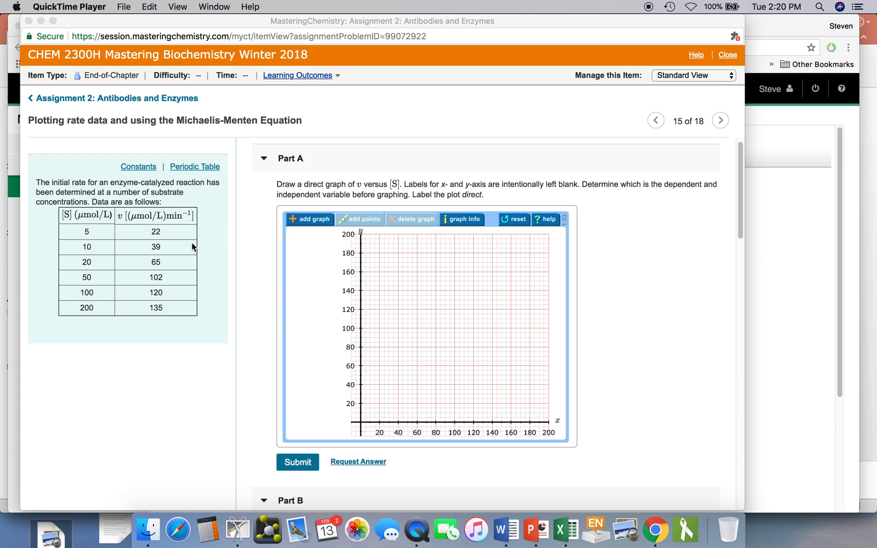
pyautogui.moveTo(111, 245)
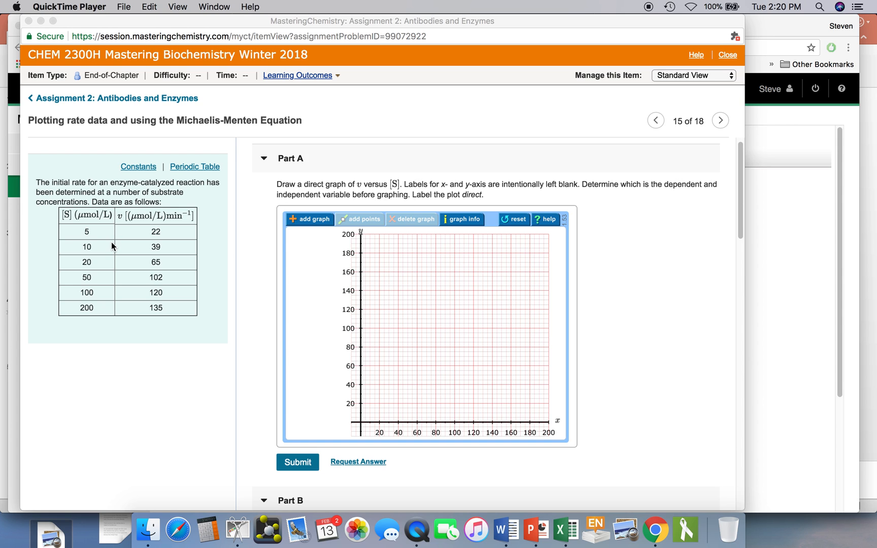
pyautogui.moveTo(337, 270)
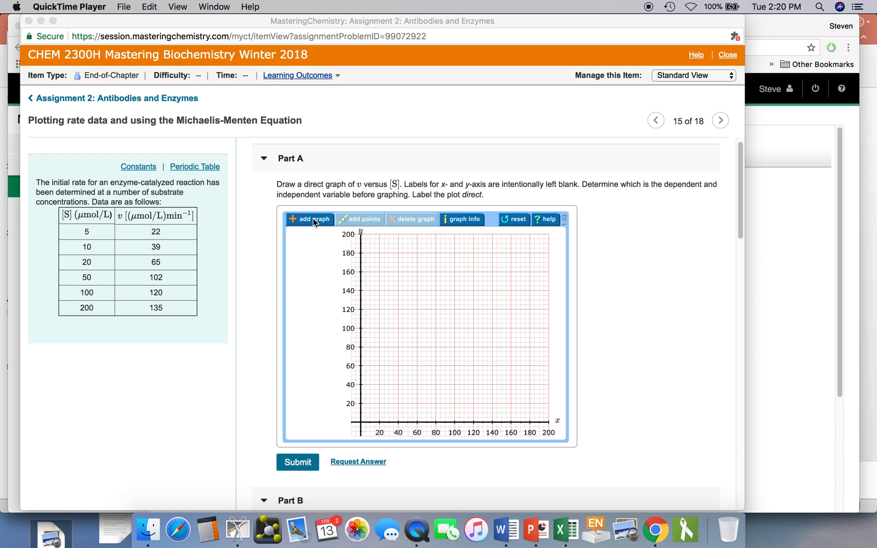
# Start a new graph on the Part A grid and label it 'direct'.
pyautogui.click(310, 219)
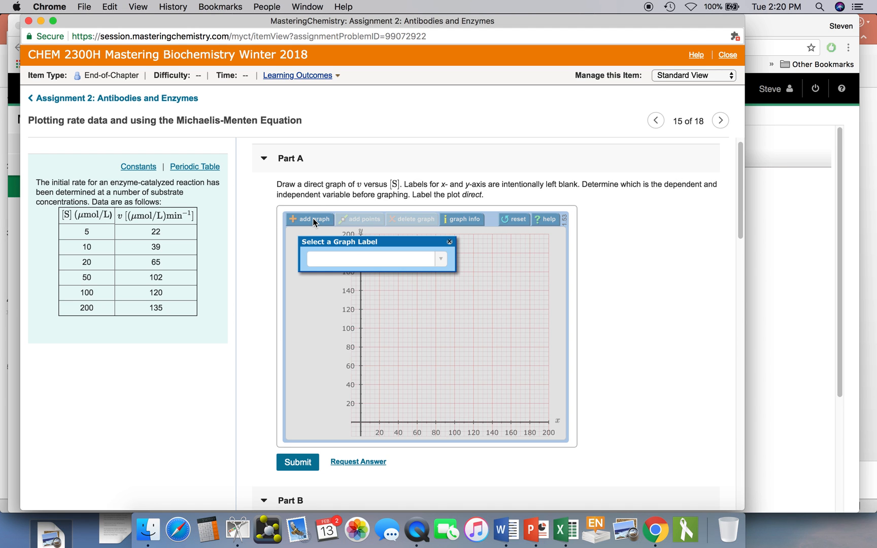
pyautogui.moveTo(411, 261)
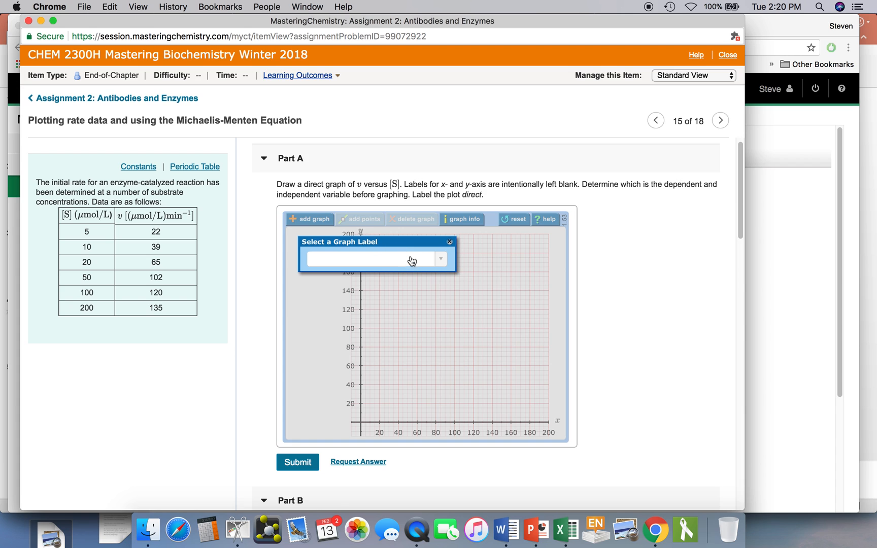
pyautogui.click(442, 259)
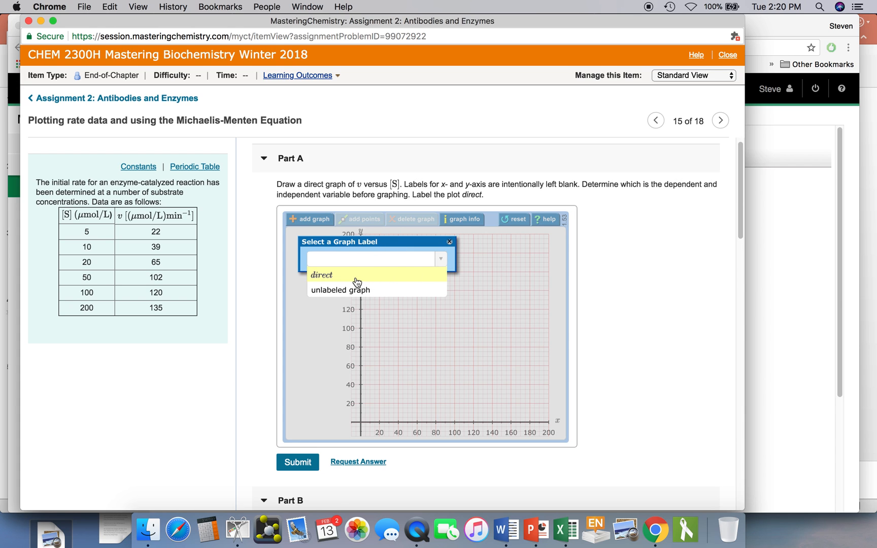
pyautogui.click(321, 275)
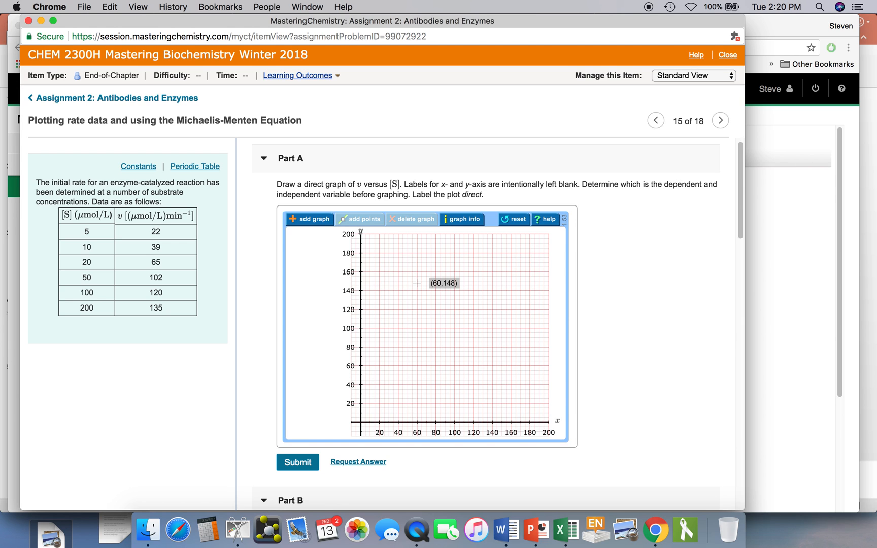
pyautogui.moveTo(364, 419)
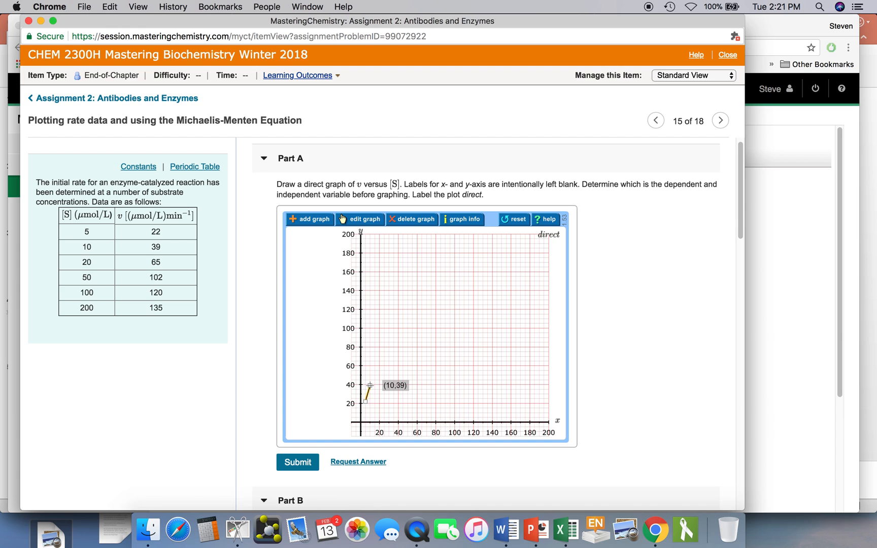
pyautogui.moveTo(458, 312)
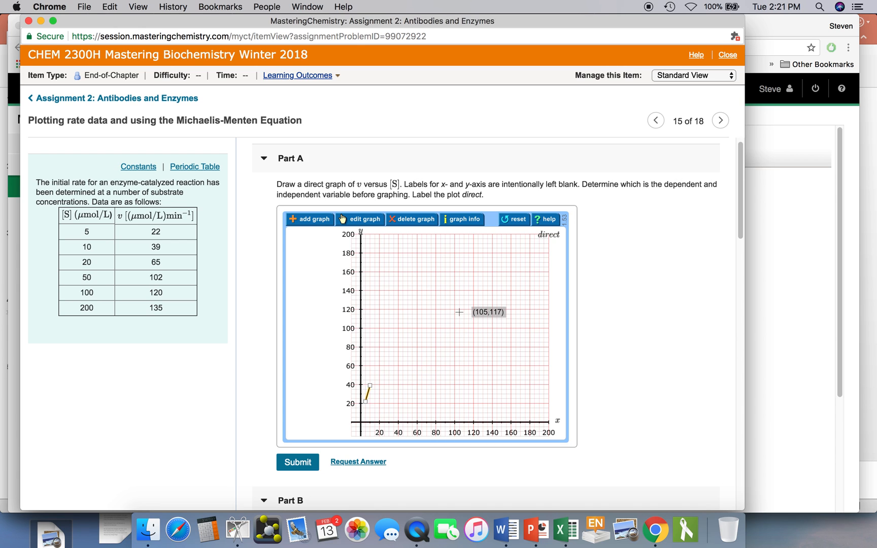
# Place a third point near (120, 119) on the direct graph and select it.
pyautogui.moveTo(367, 383); pyautogui.dragTo(472, 310)
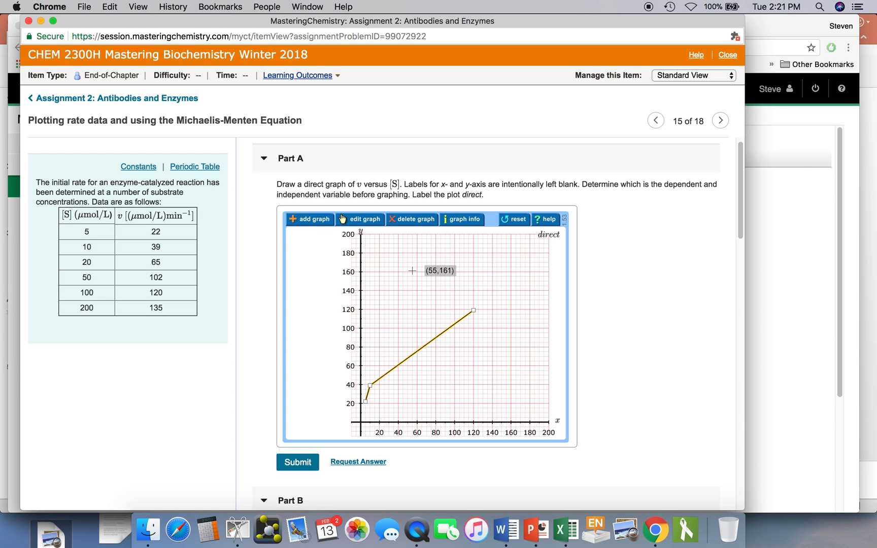
pyautogui.click(360, 218)
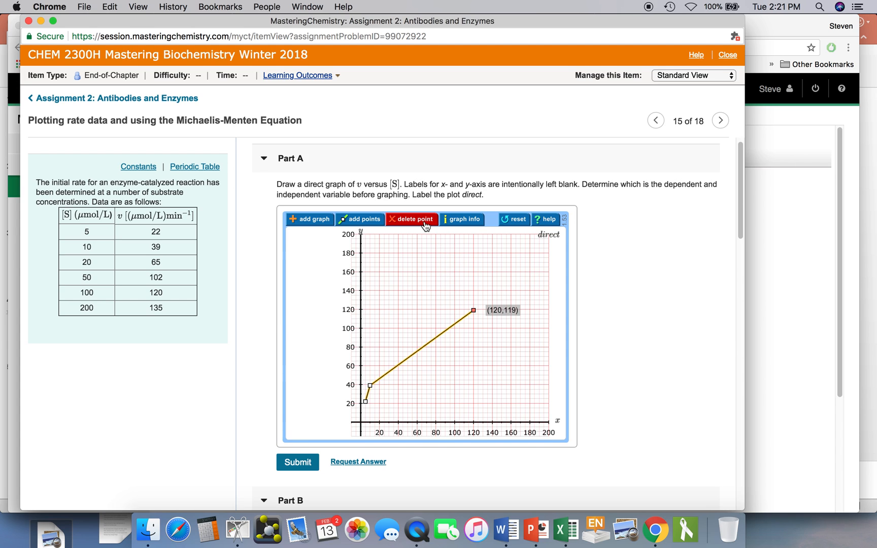
# Delete the misplaced (120, 119) point, leaving only (5, 22) and (10, 39).
pyautogui.click(411, 218)
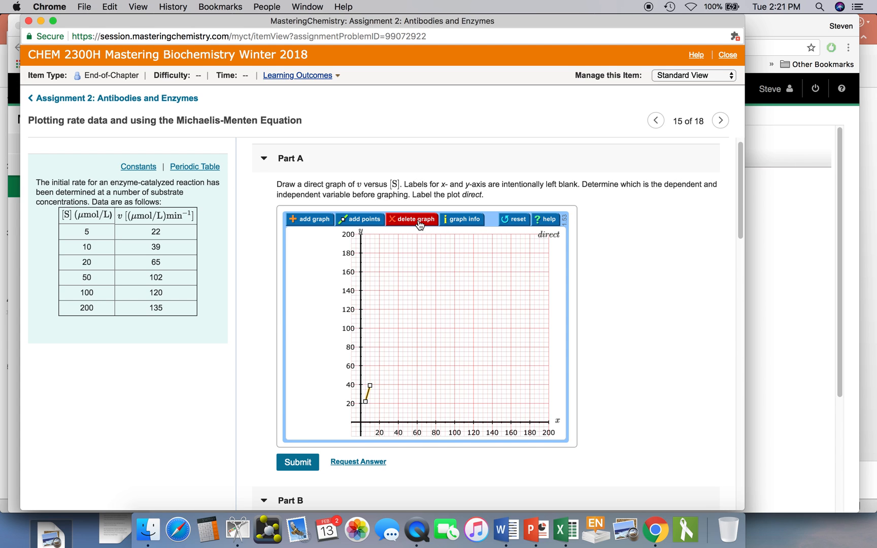
pyautogui.moveTo(404, 310)
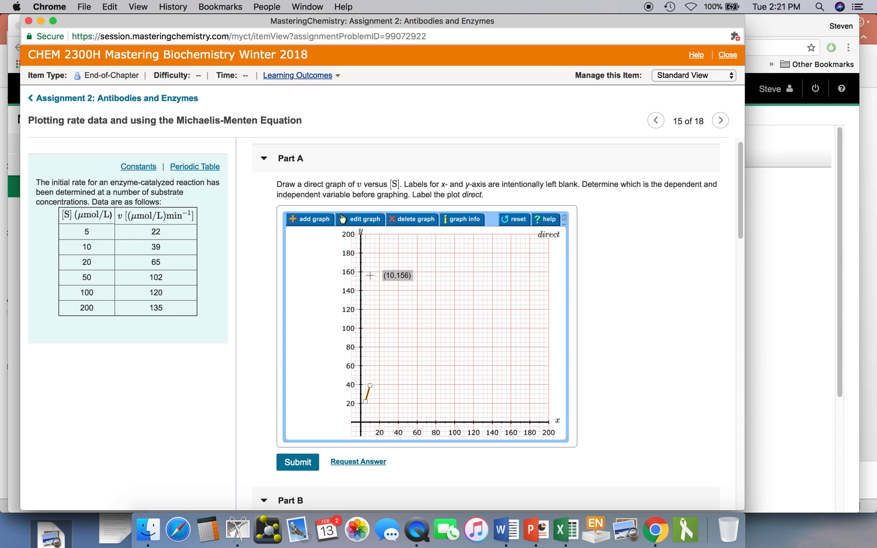
pyautogui.moveTo(379, 374)
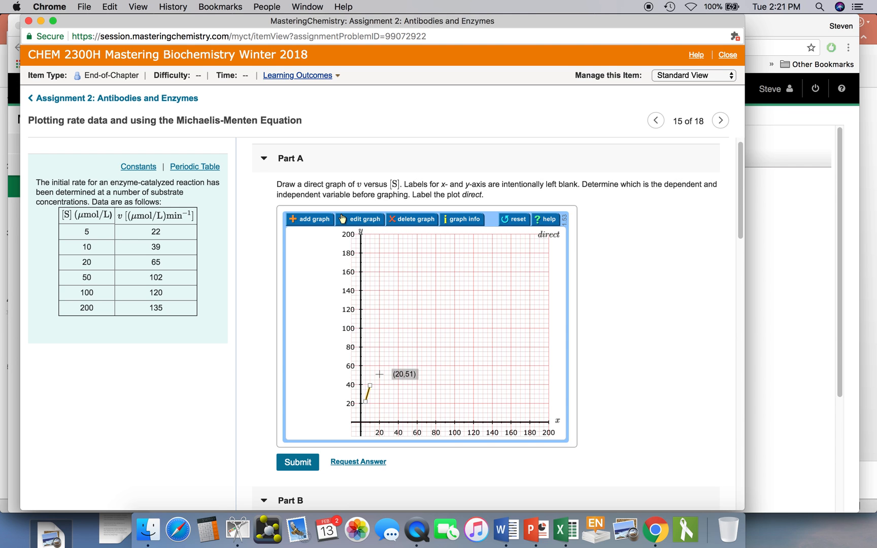